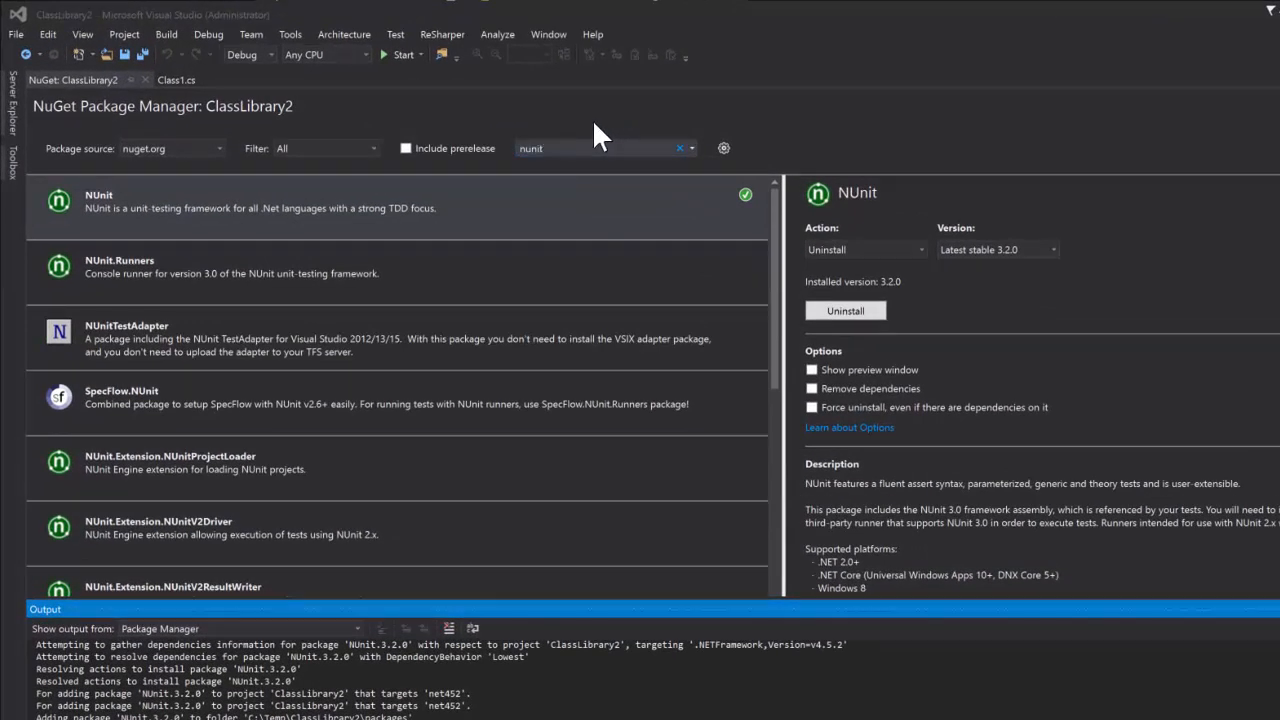
pyautogui.moveTo(275, 345)
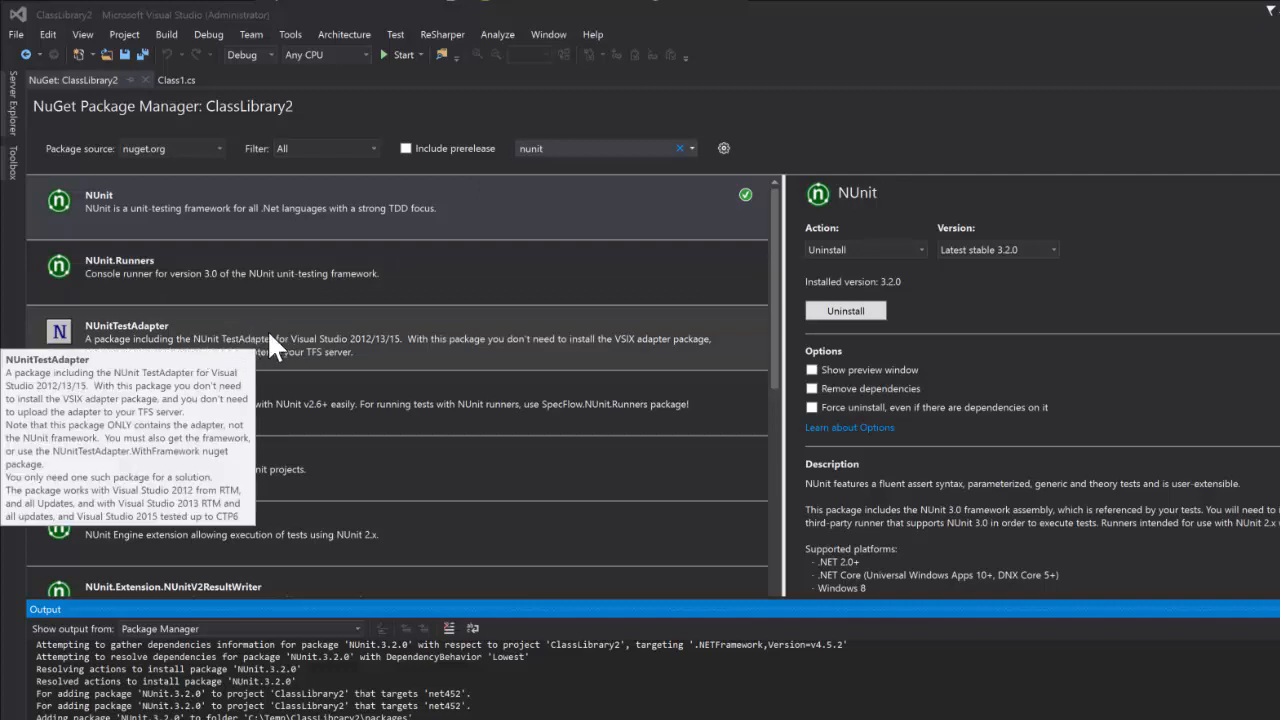
pyautogui.moveTo(325, 355)
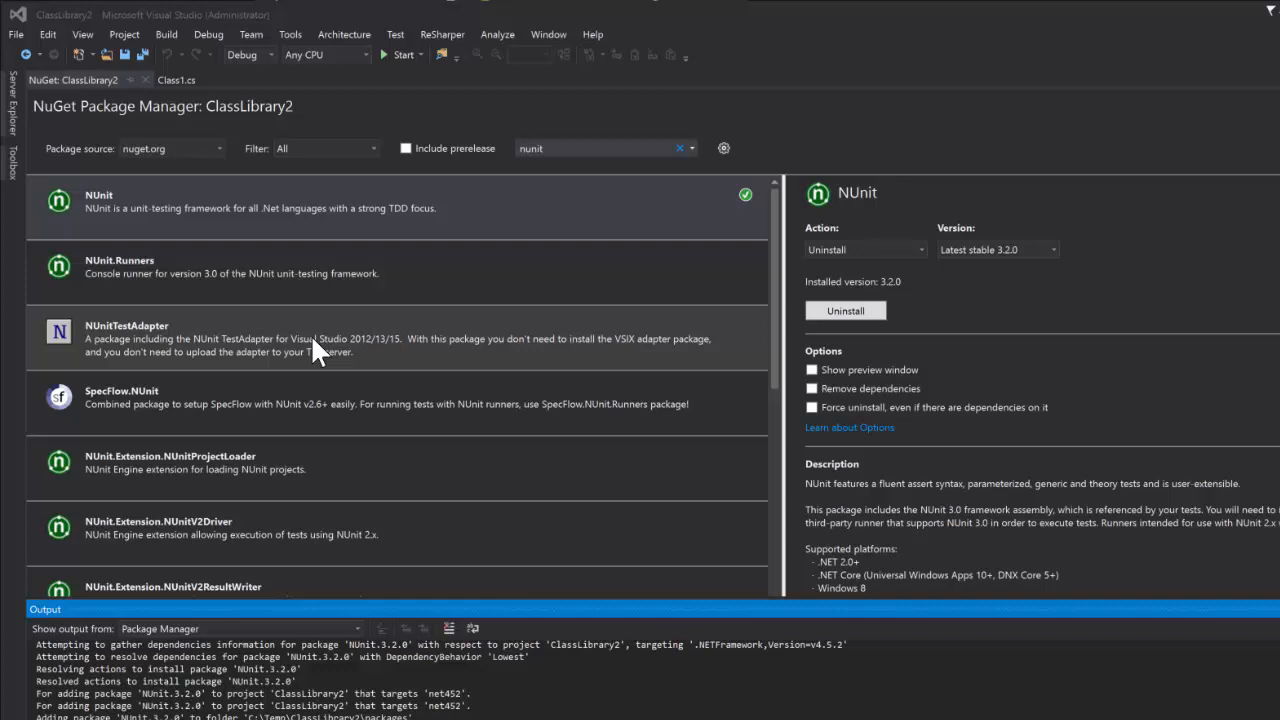
pyautogui.moveTo(355, 358)
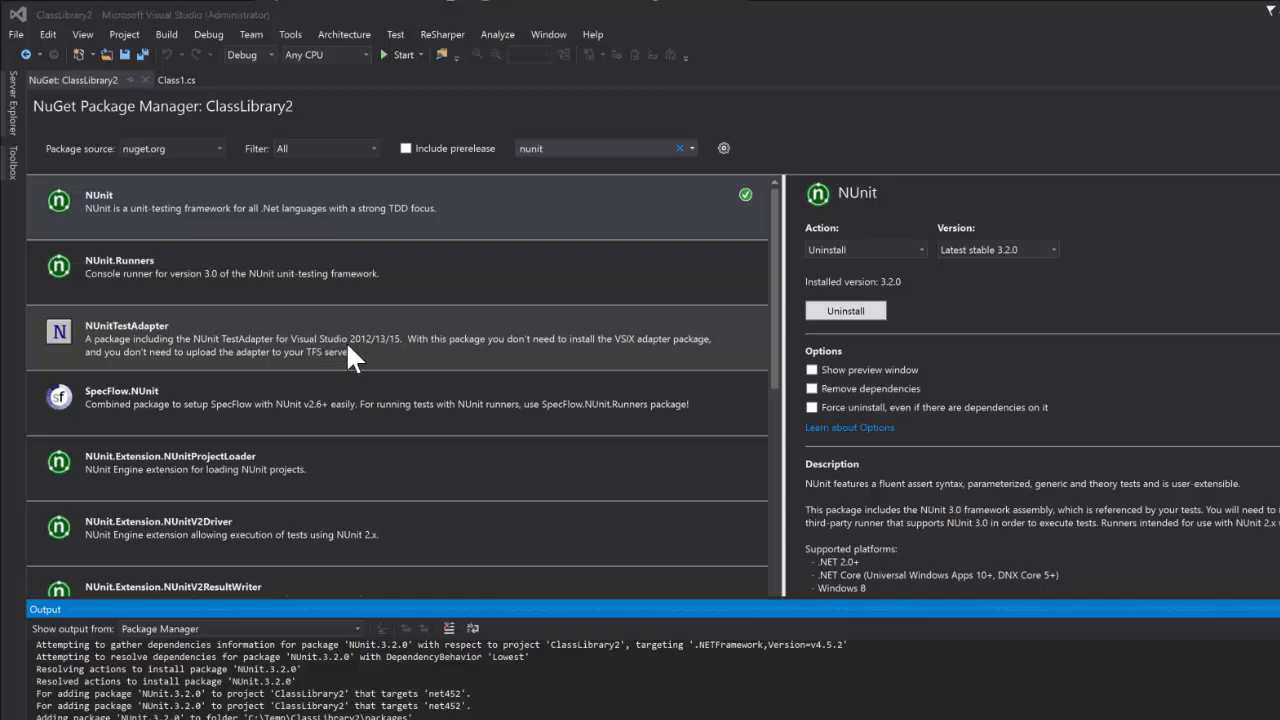
pyautogui.moveTo(335, 350)
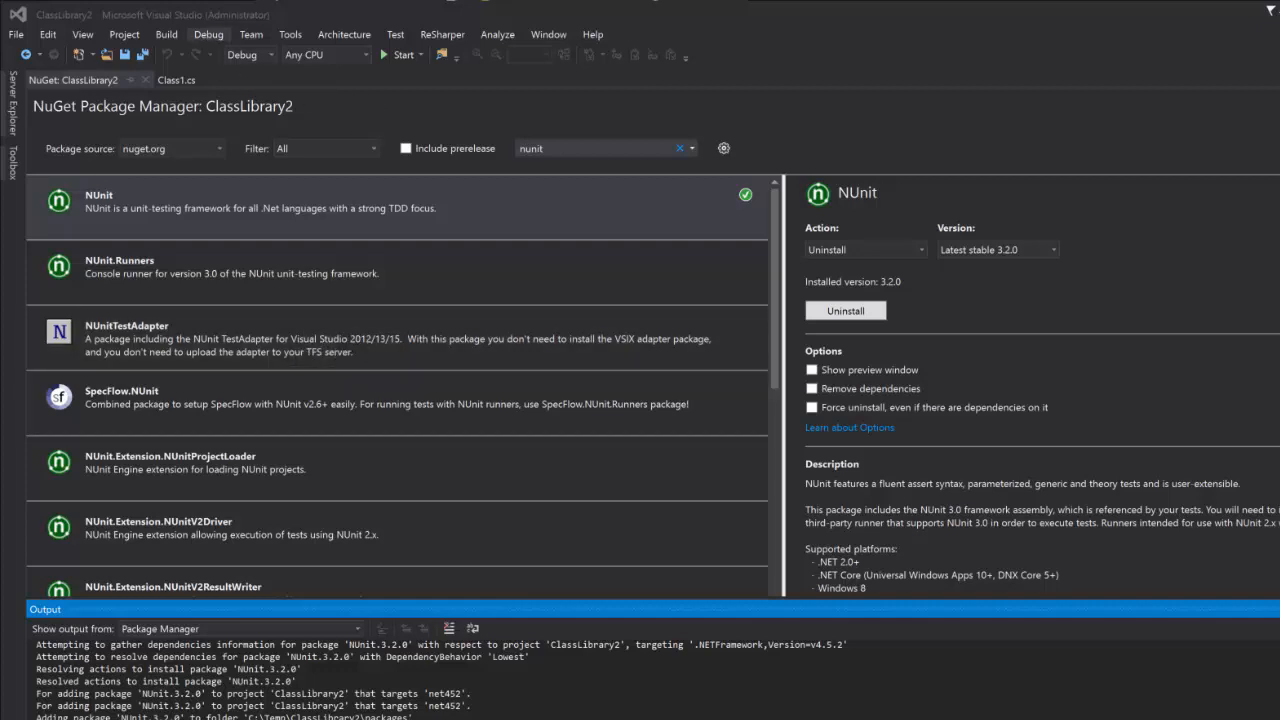
# Close the Output window to reveal NUnit's full package details in NuGet Manager.
pyautogui.click(208, 34)
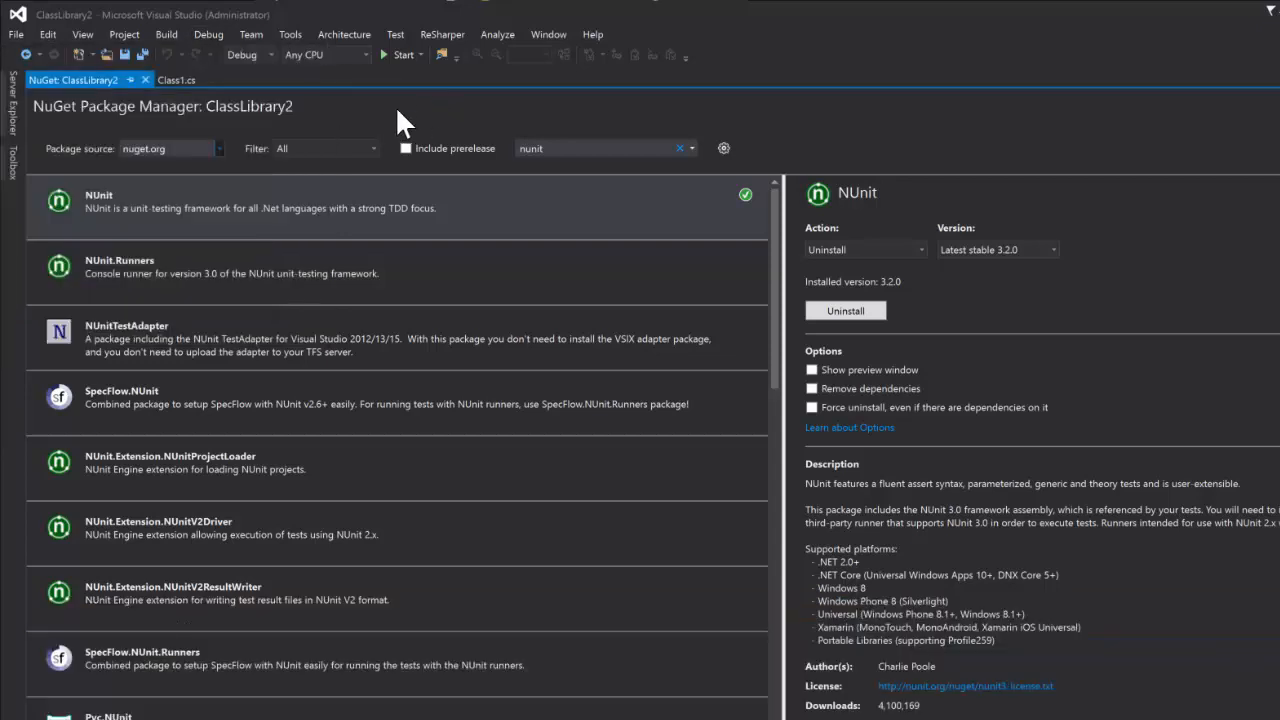
pyautogui.moveTo(458, 95)
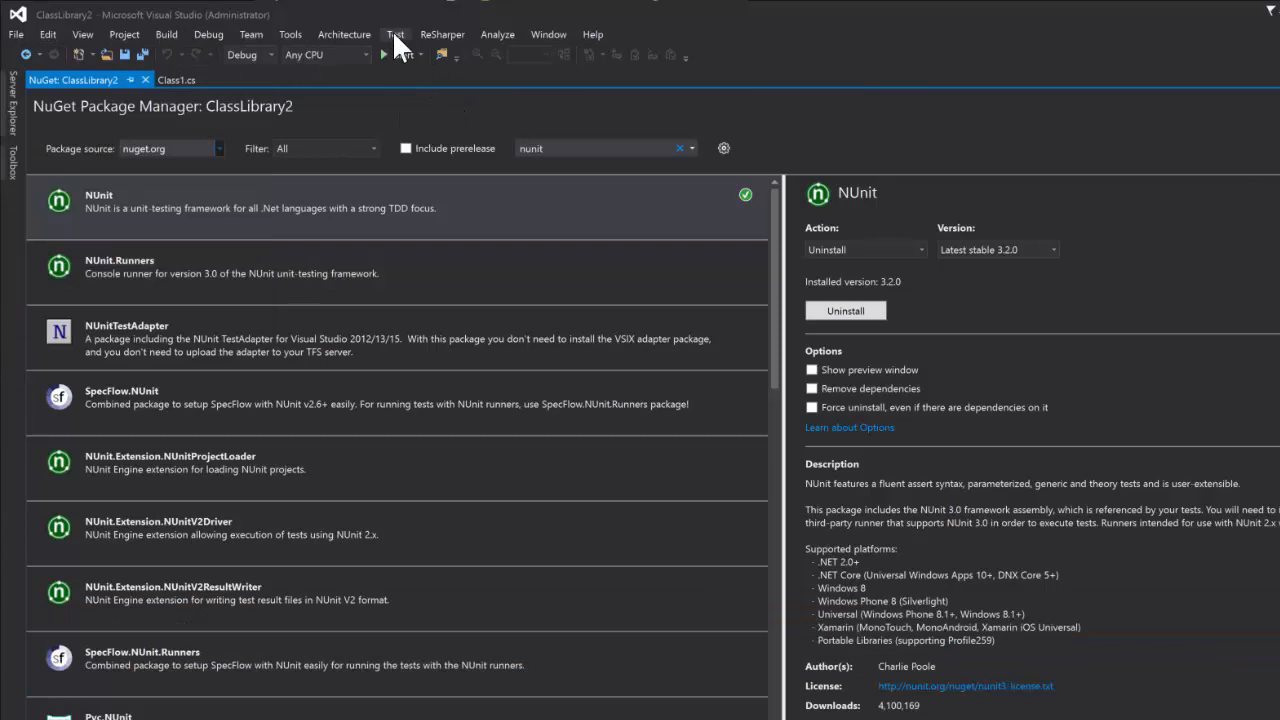
pyautogui.click(290, 34)
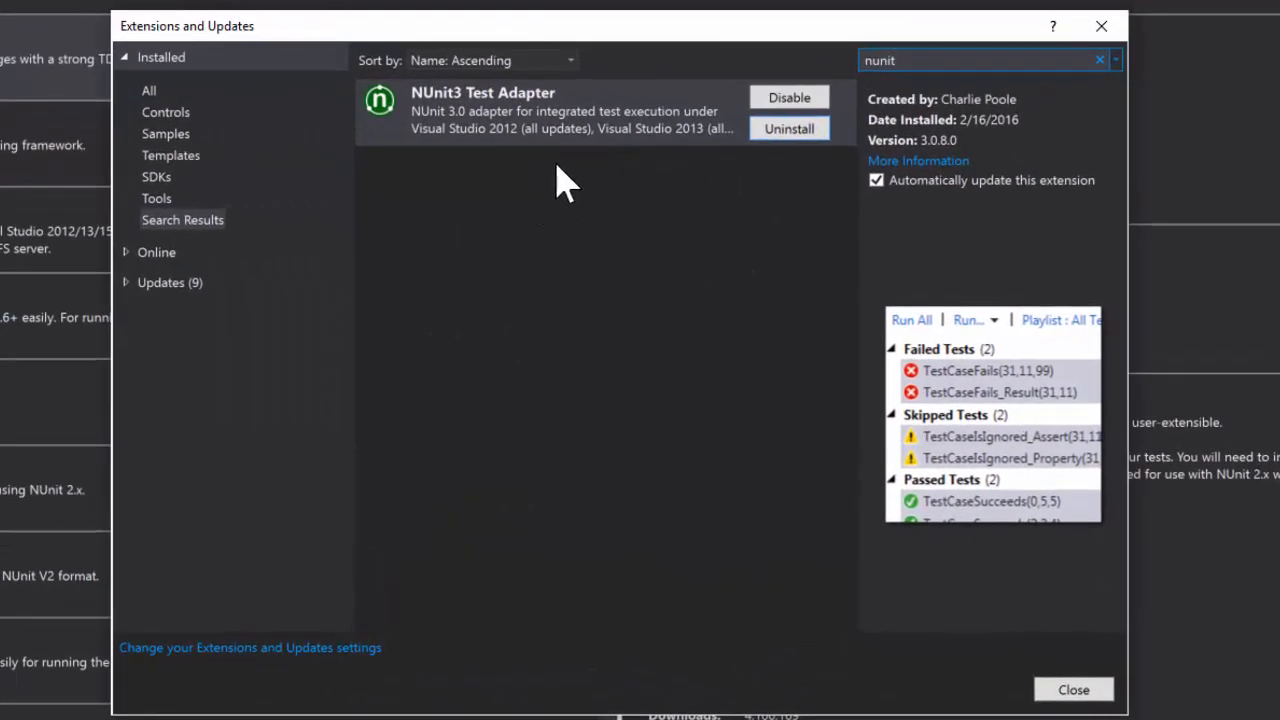
pyautogui.moveTo(485, 215)
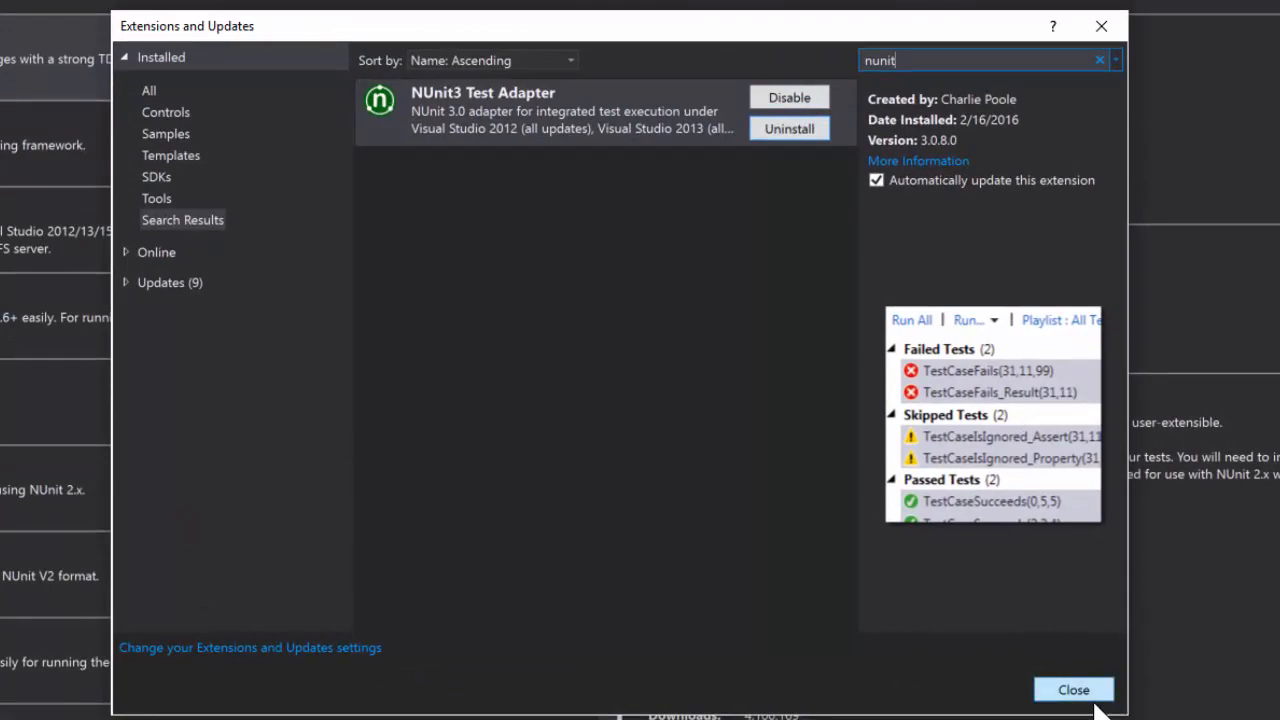
pyautogui.click(1073, 689)
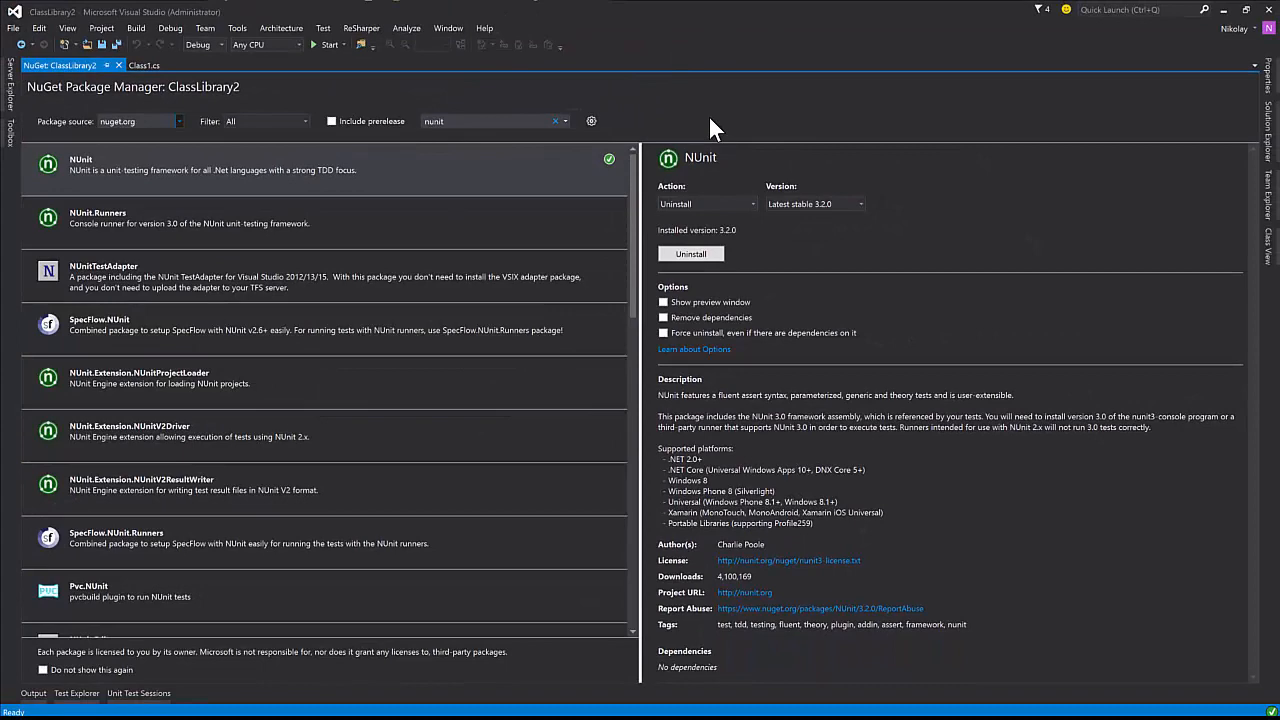
pyautogui.moveTo(343, 150)
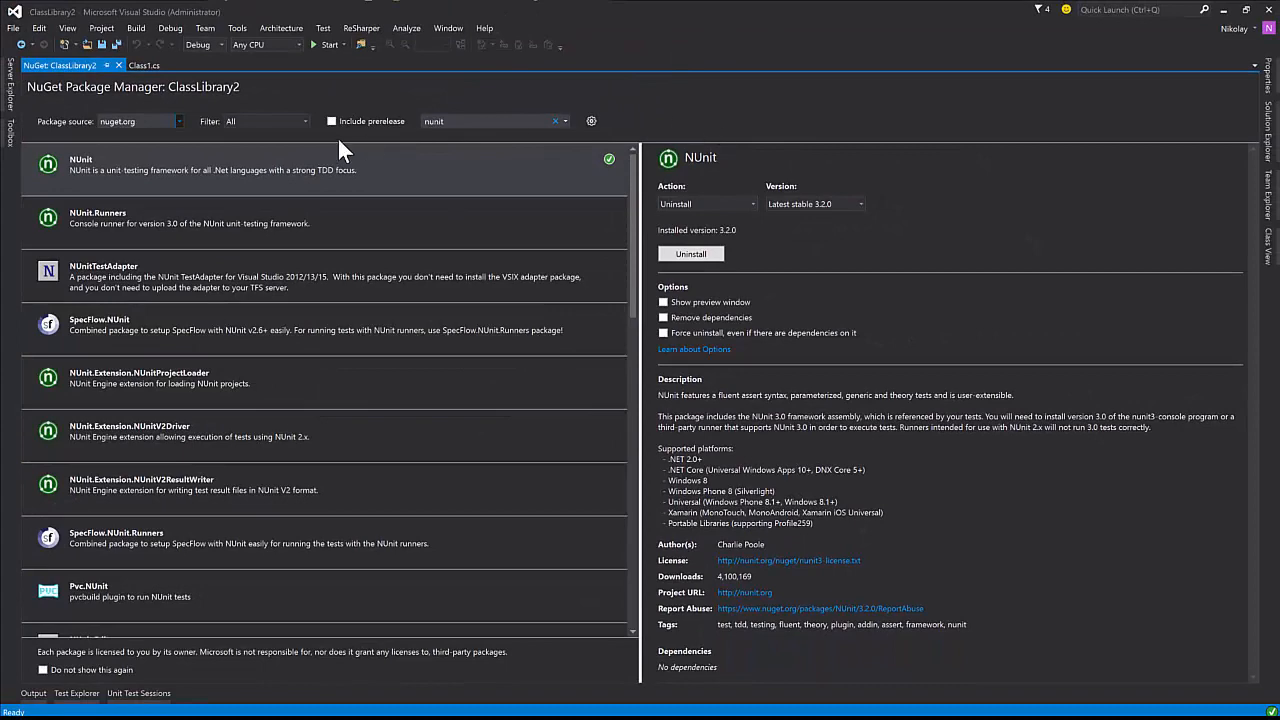
pyautogui.moveTo(340, 150)
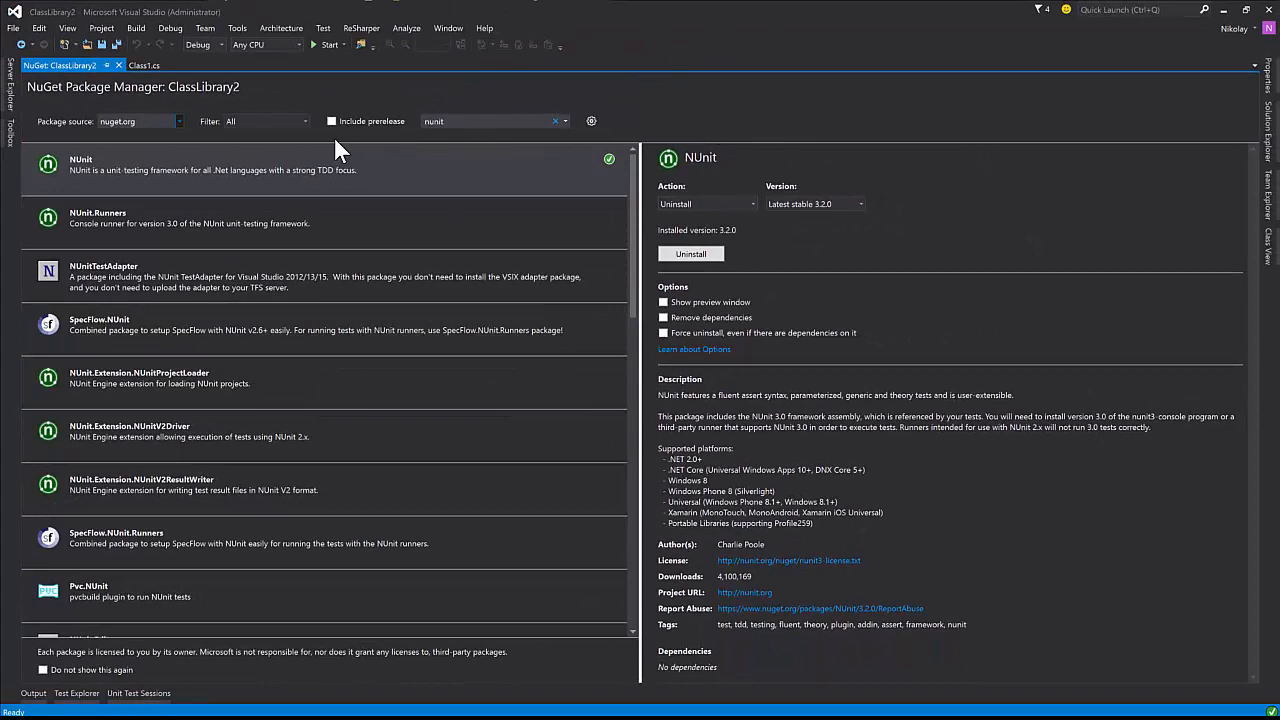